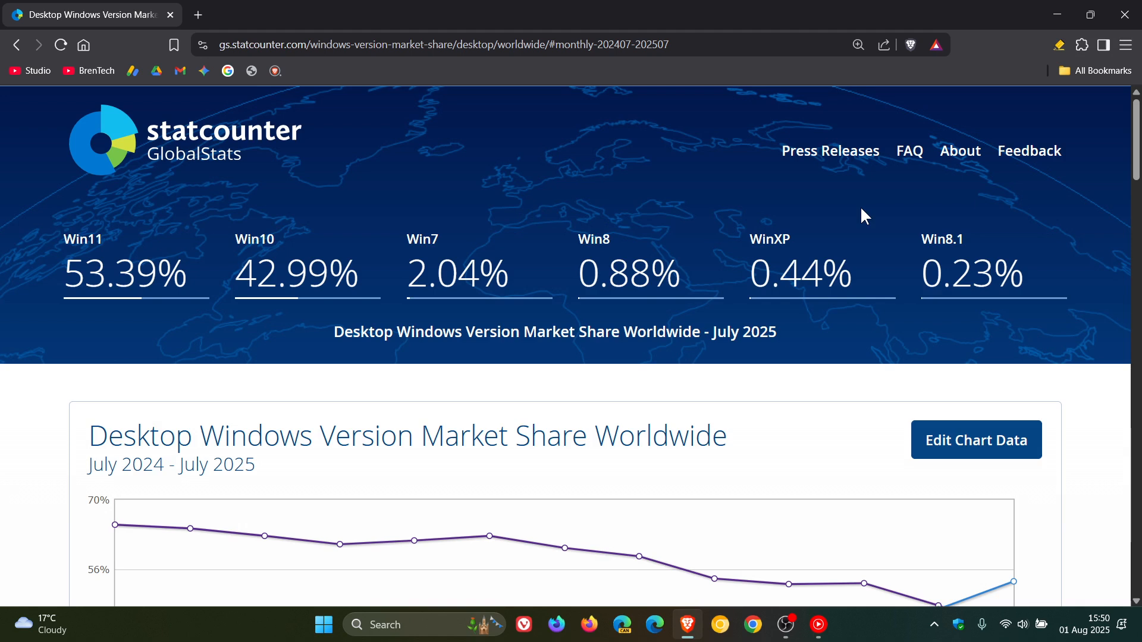
mouse_move(873, 213)
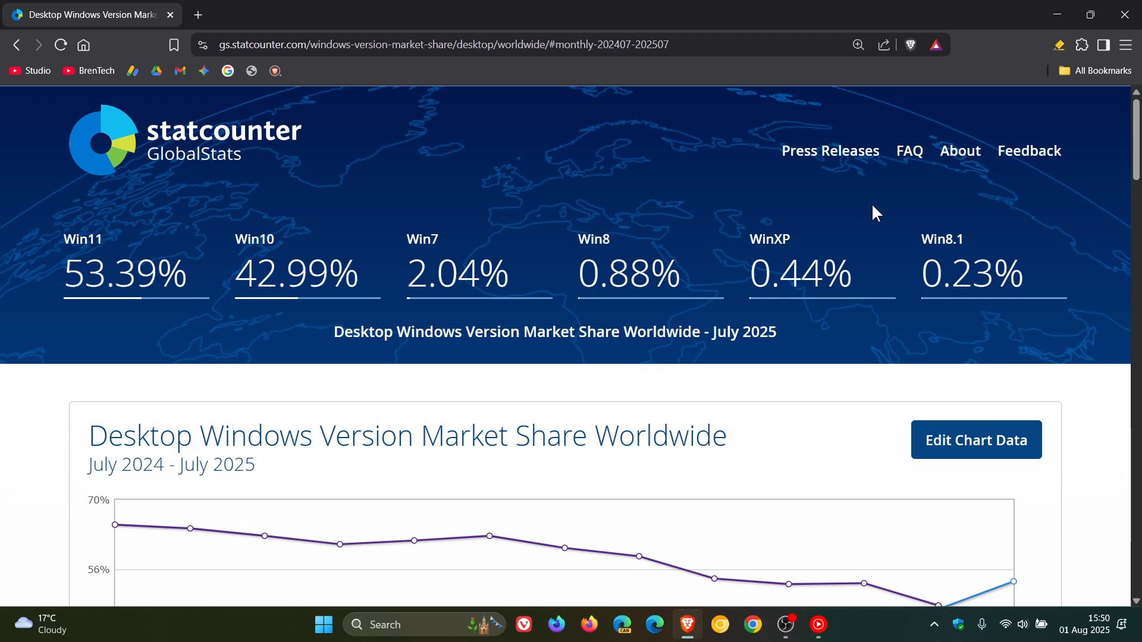
mouse_move(963, 173)
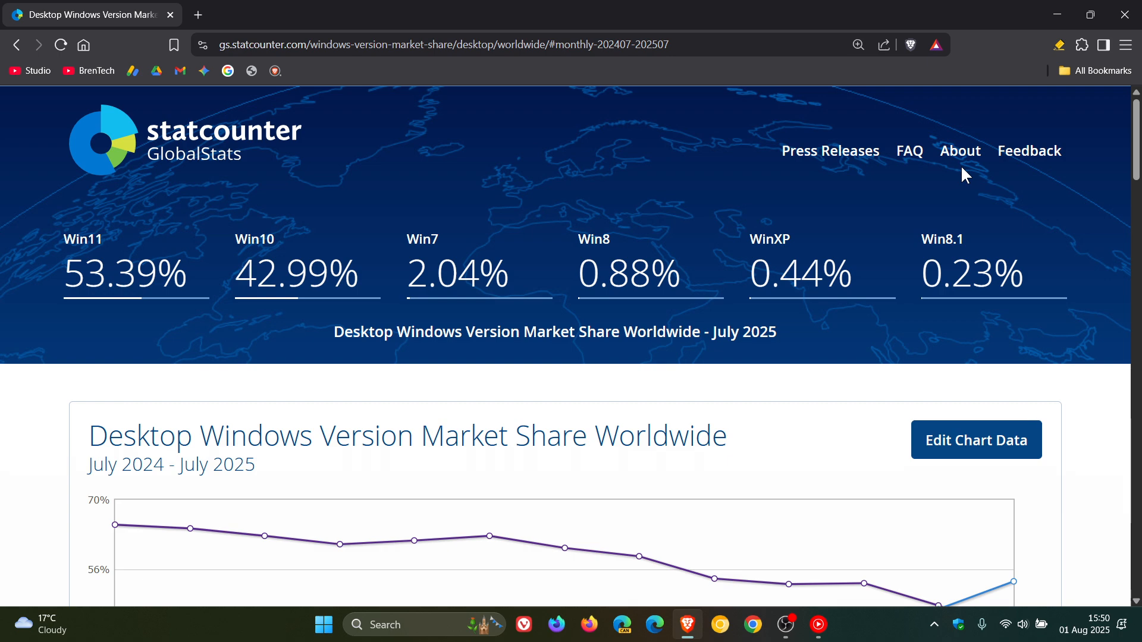
mouse_move(1024, 318)
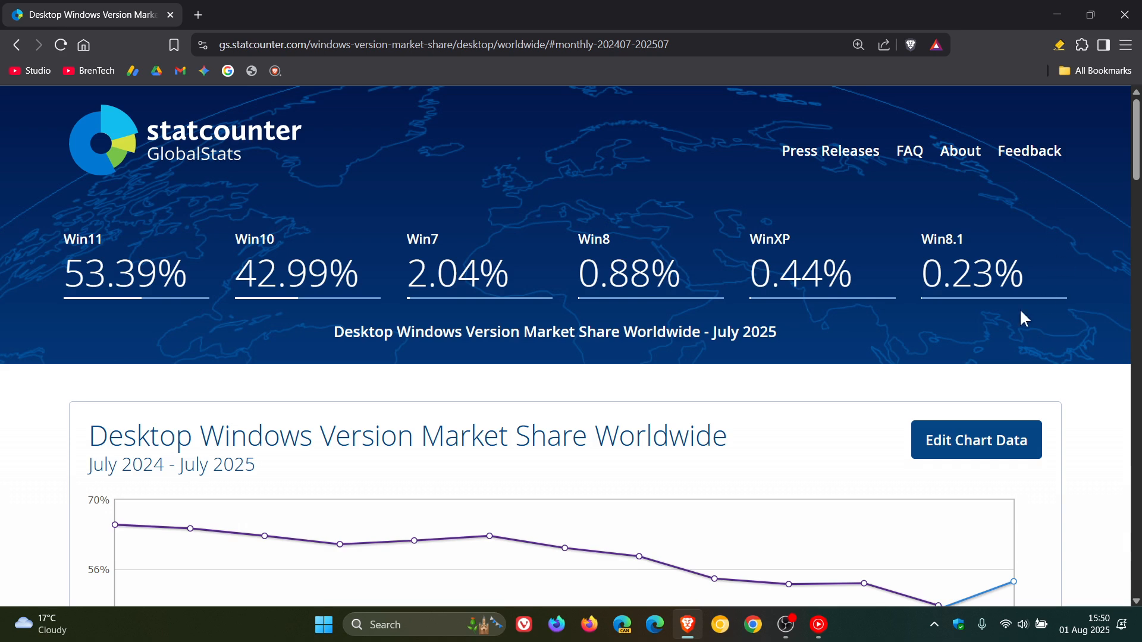
mouse_move(985, 324)
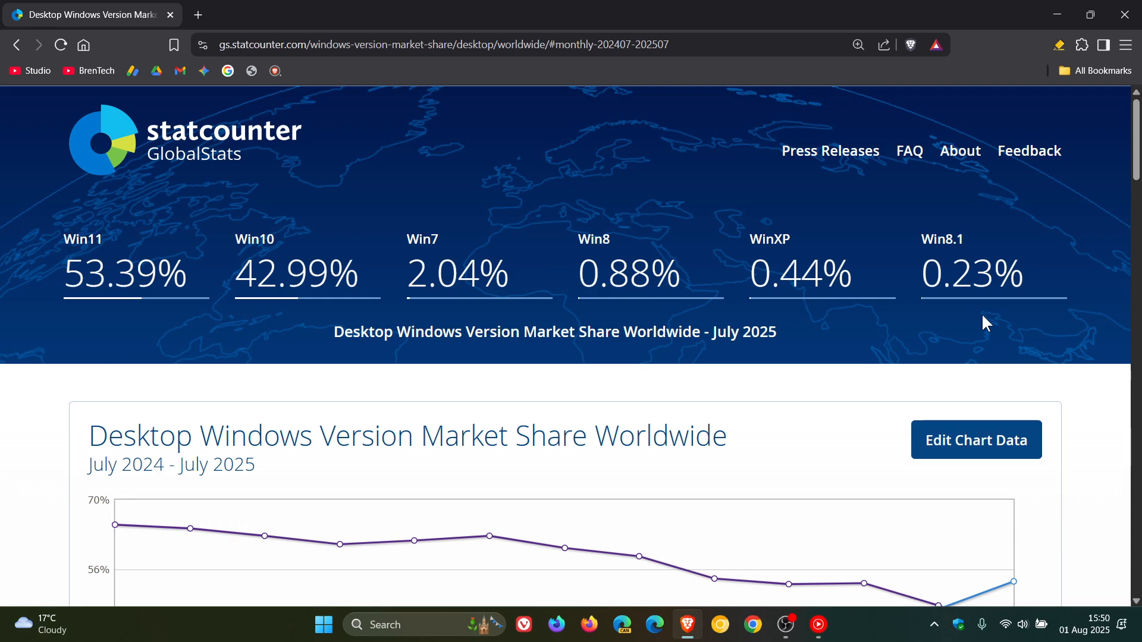
mouse_move(830, 332)
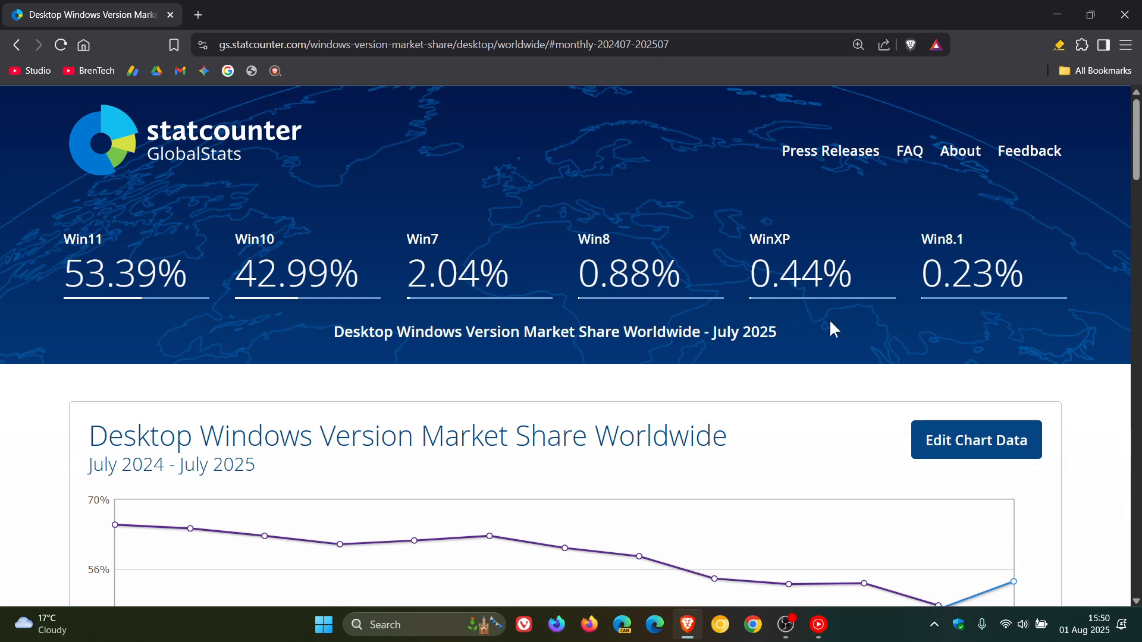
mouse_move(645, 323)
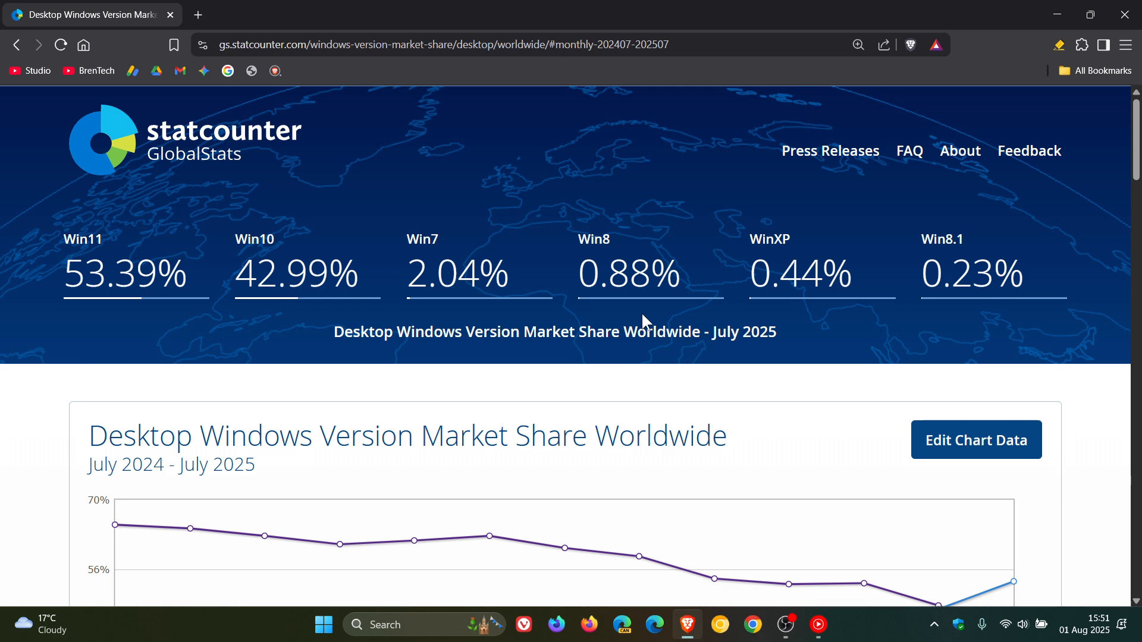
mouse_move(471, 328)
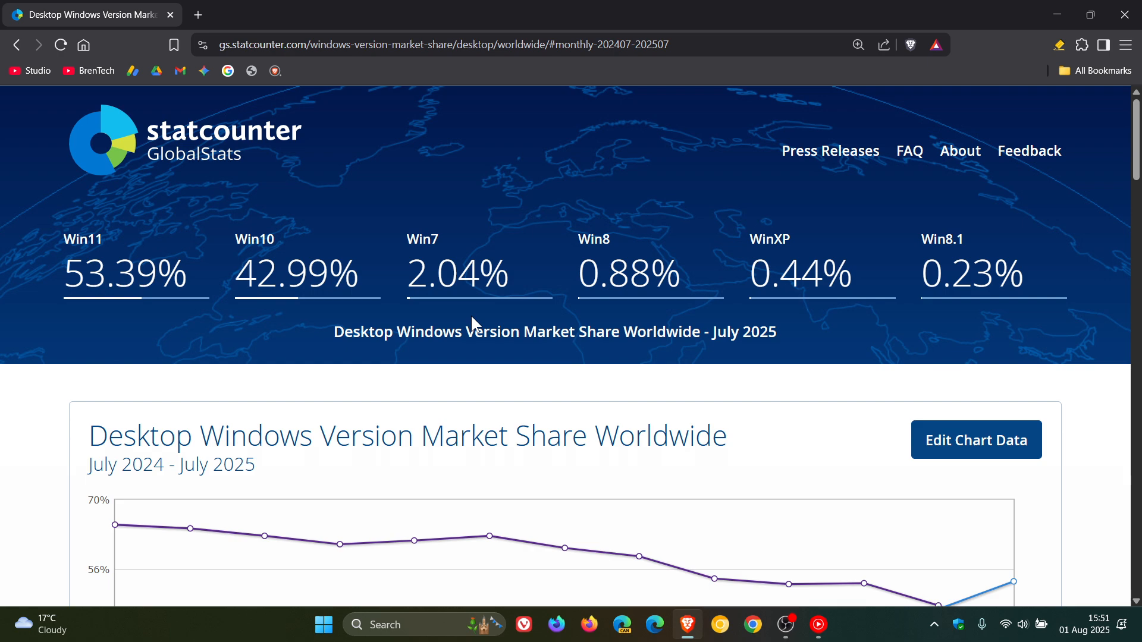
mouse_move(411, 320)
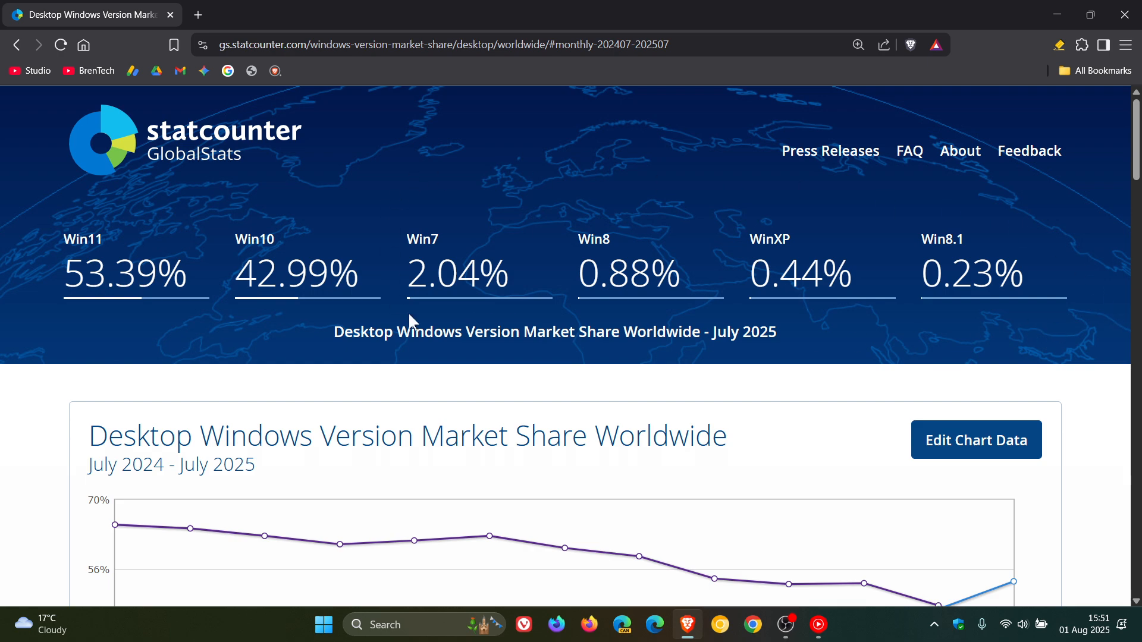
mouse_move(342, 356)
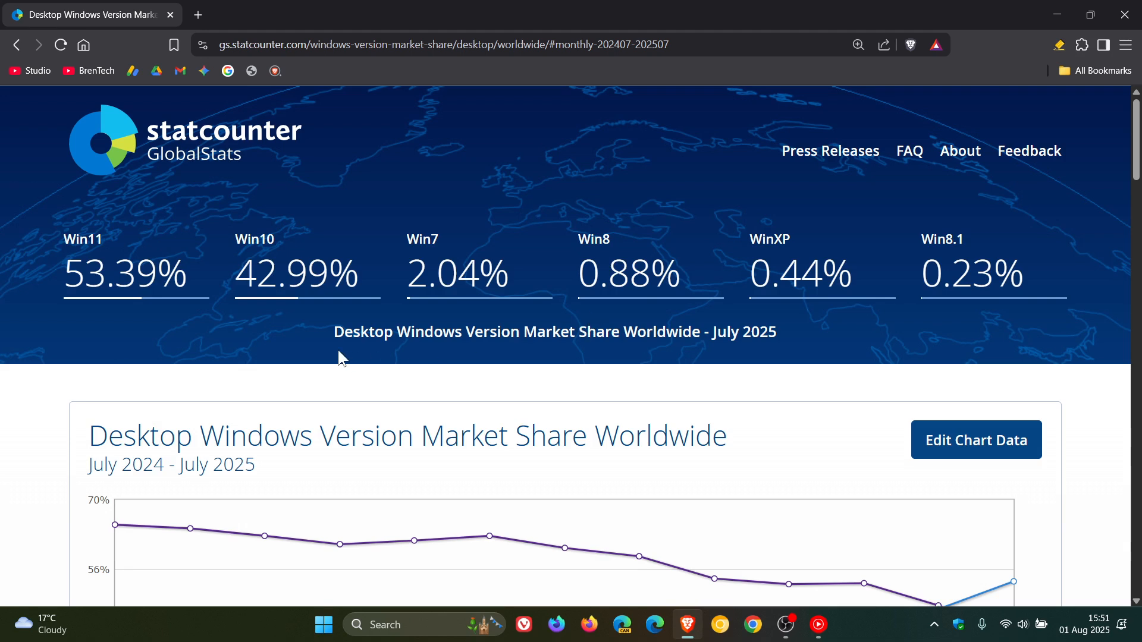
mouse_move(292, 326)
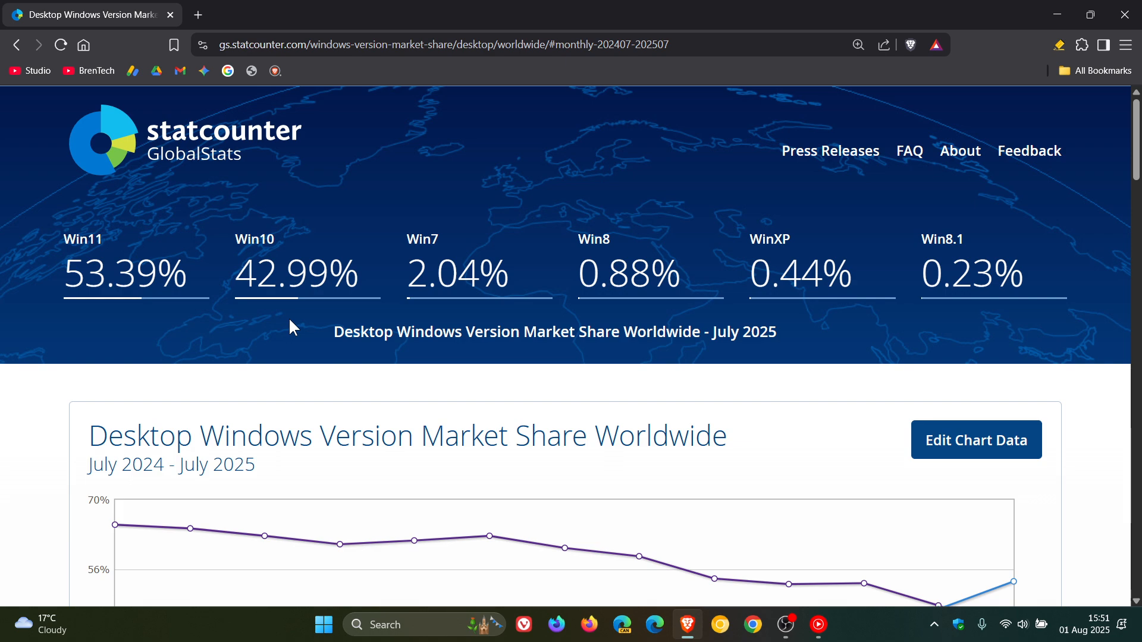
mouse_move(298, 329)
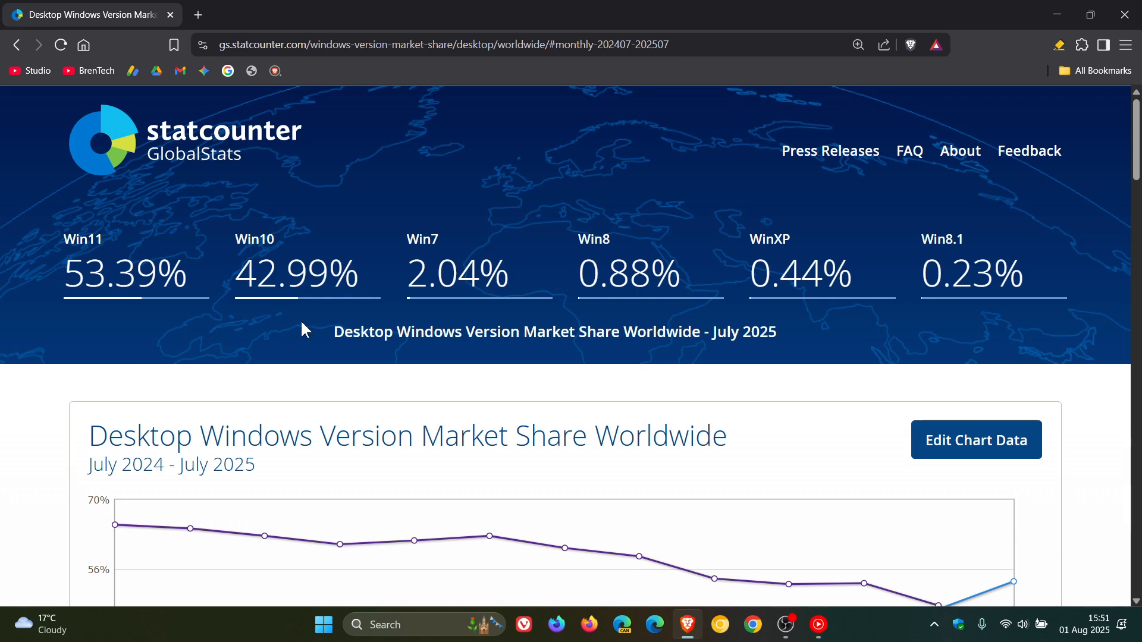
mouse_move(236, 336)
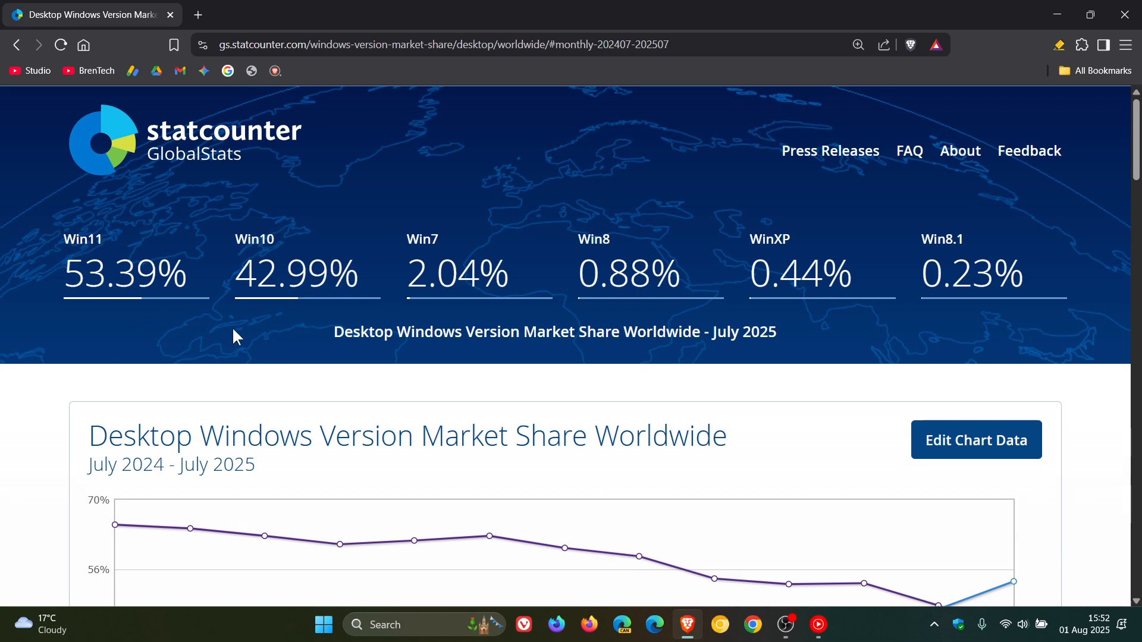
mouse_move(126, 331)
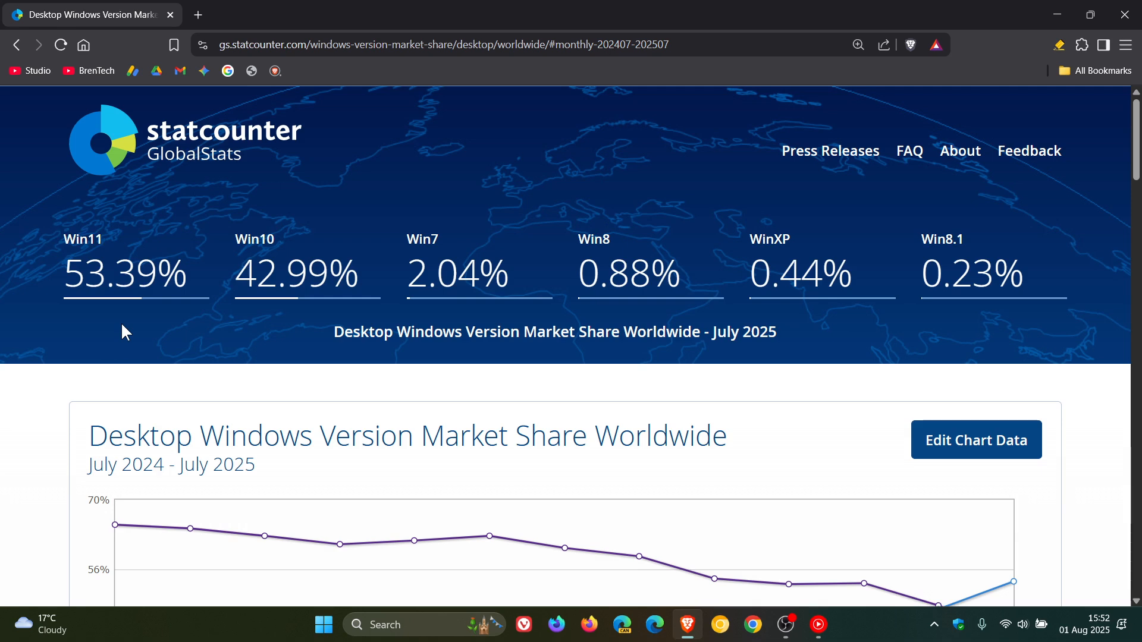
mouse_move(235, 242)
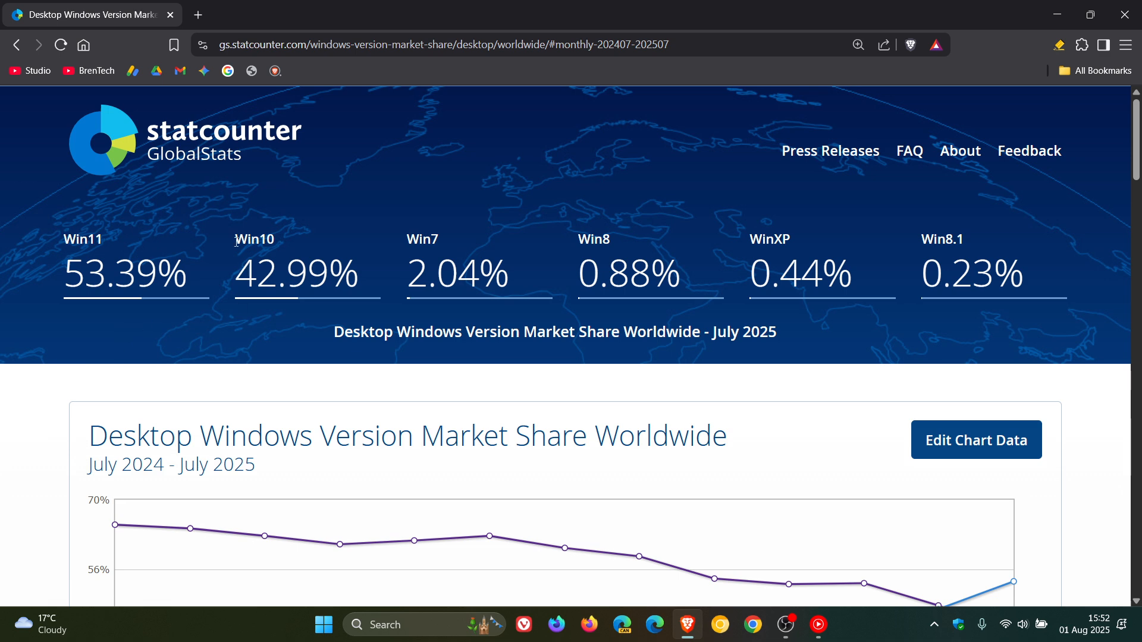
mouse_move(153, 327)
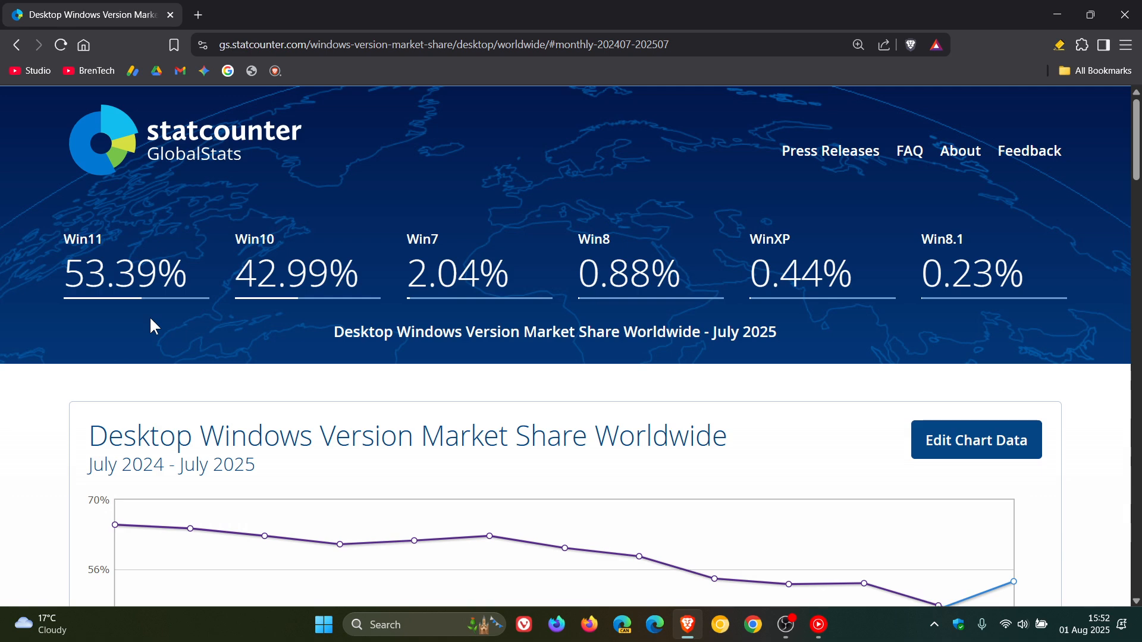
mouse_move(315, 333)
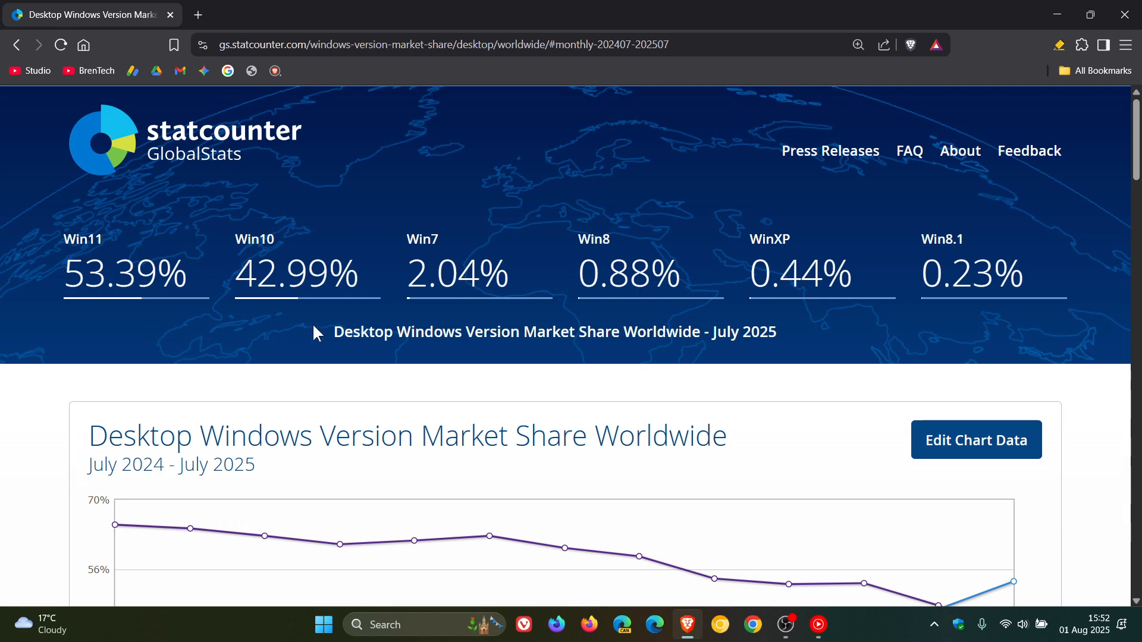
mouse_move(160, 319)
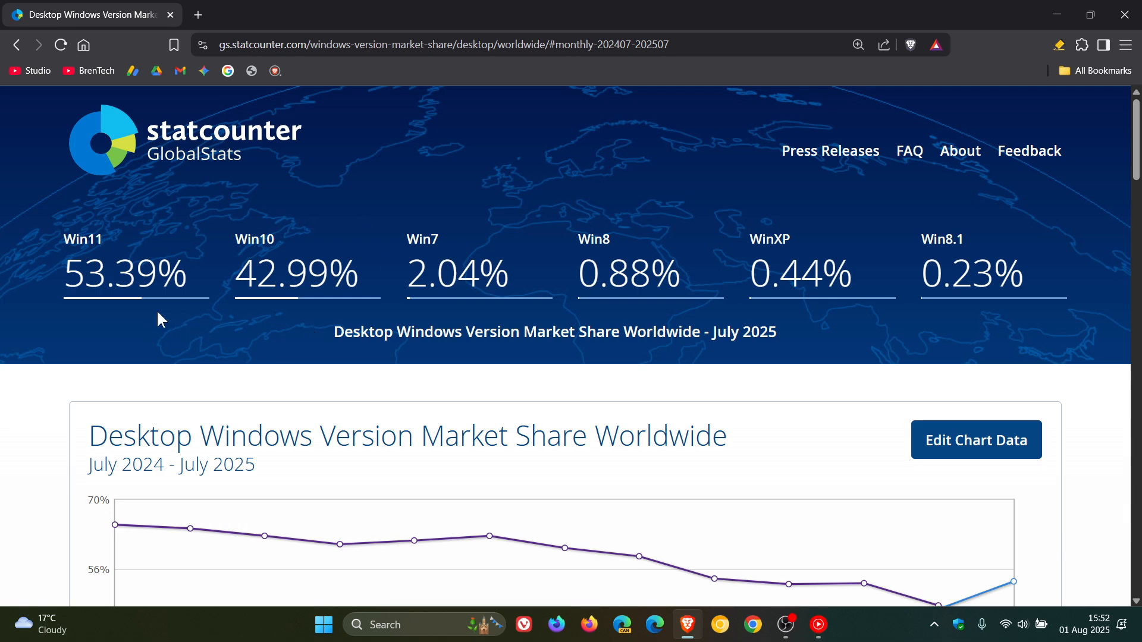
mouse_move(153, 330)
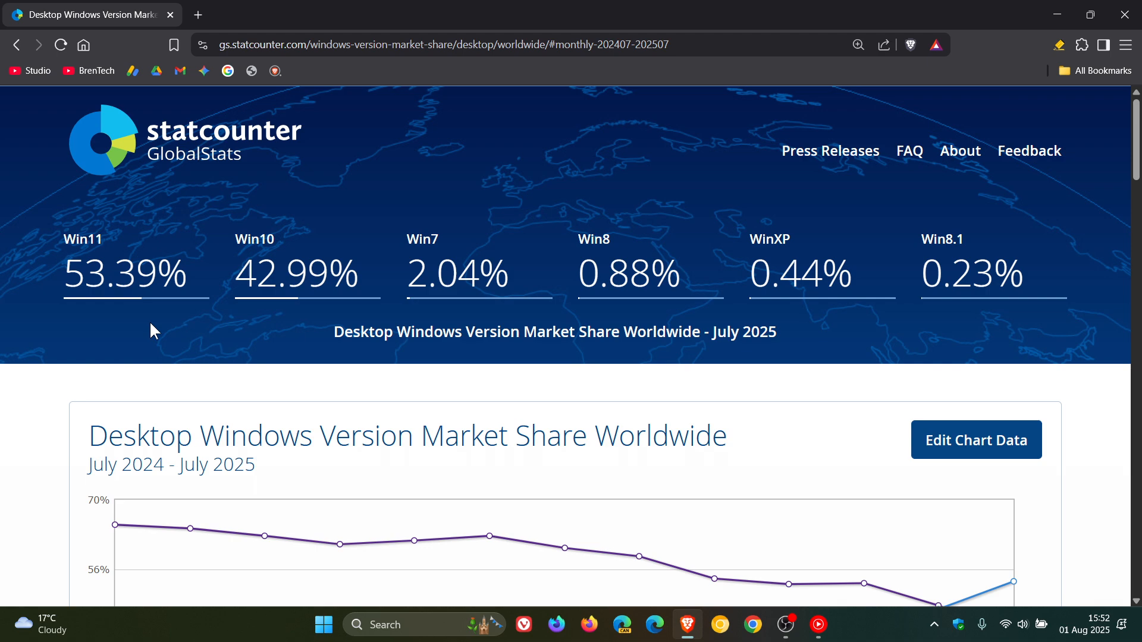
mouse_move(202, 357)
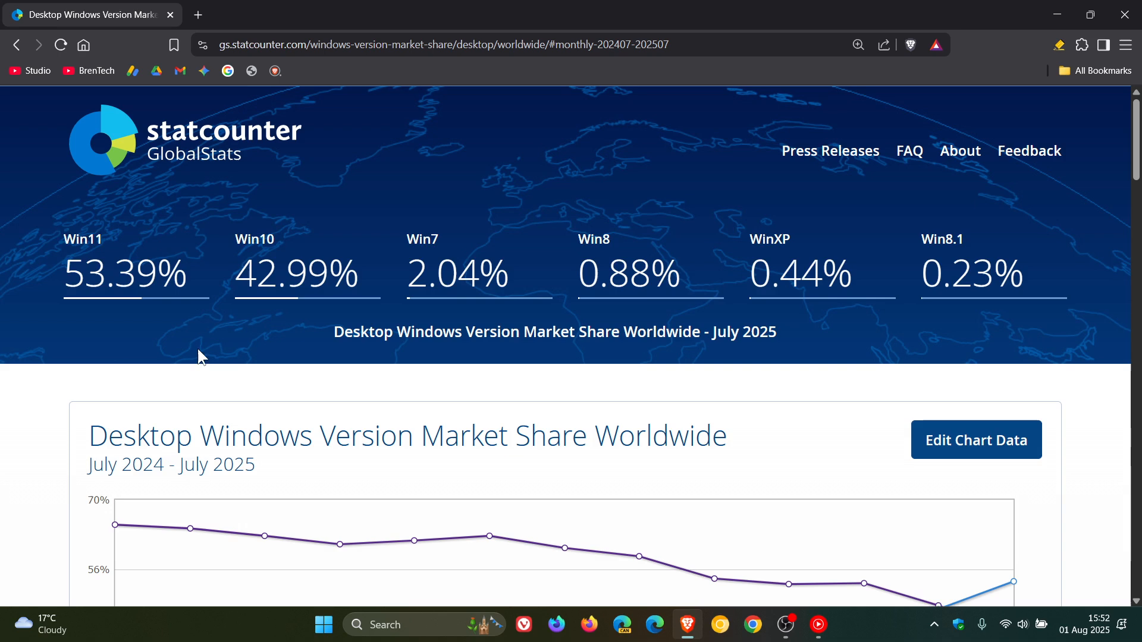
mouse_move(179, 322)
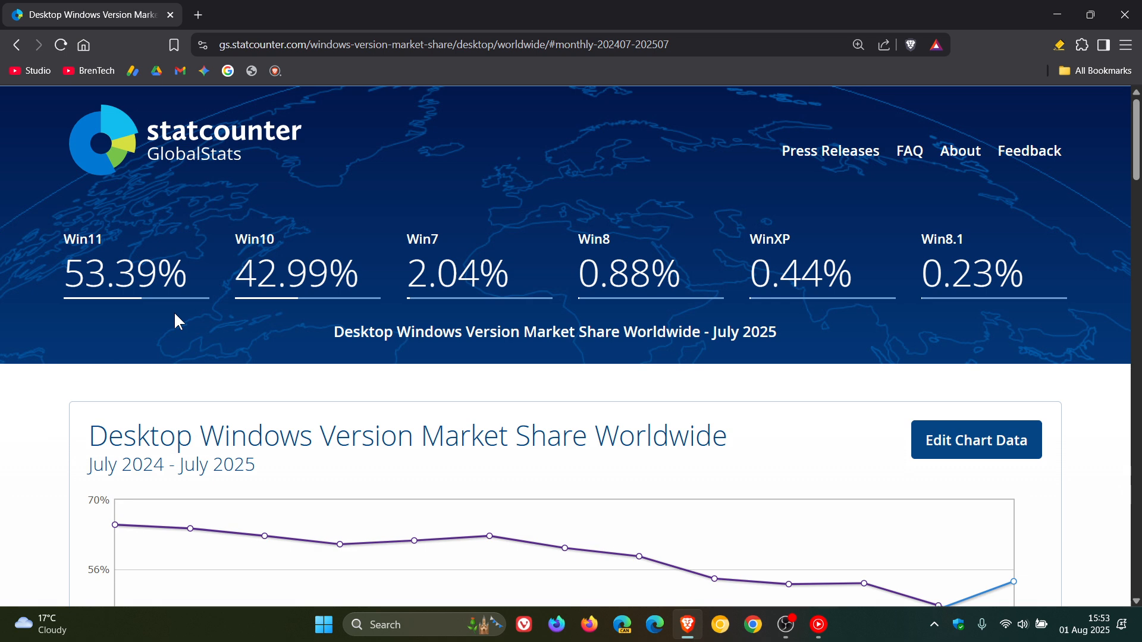
mouse_move(564, 360)
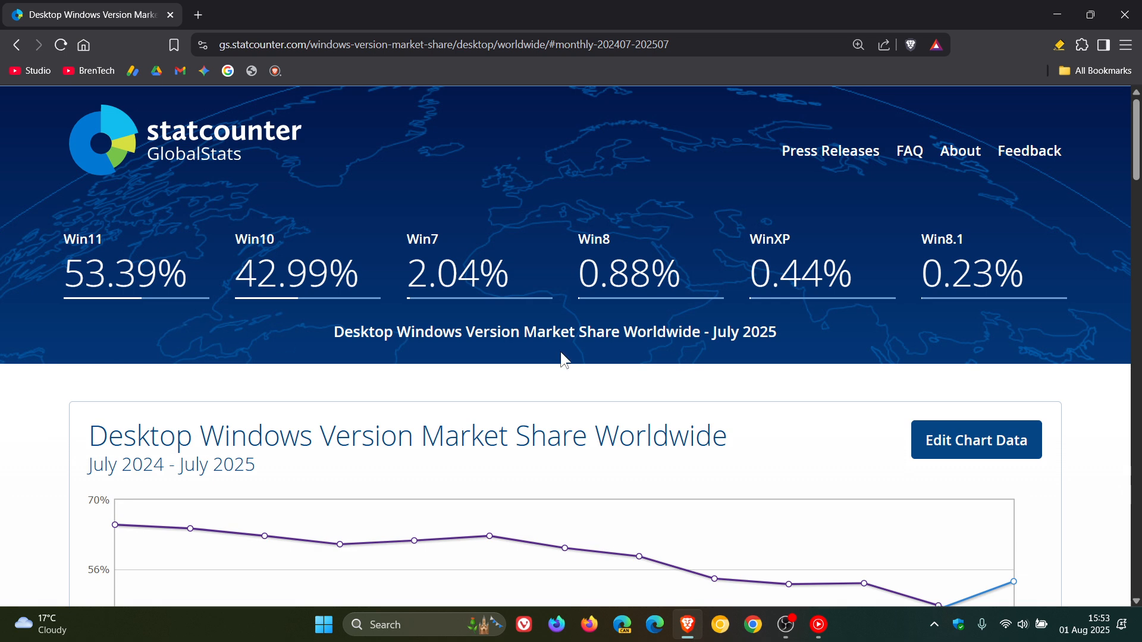
scroll(down, 3)
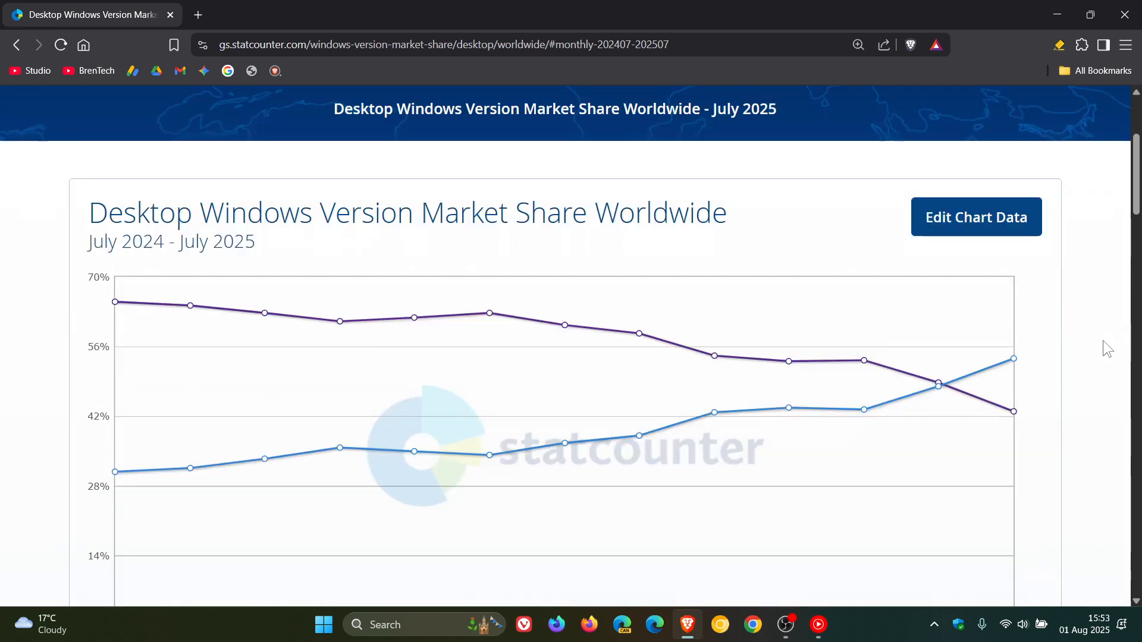
mouse_move(938, 386)
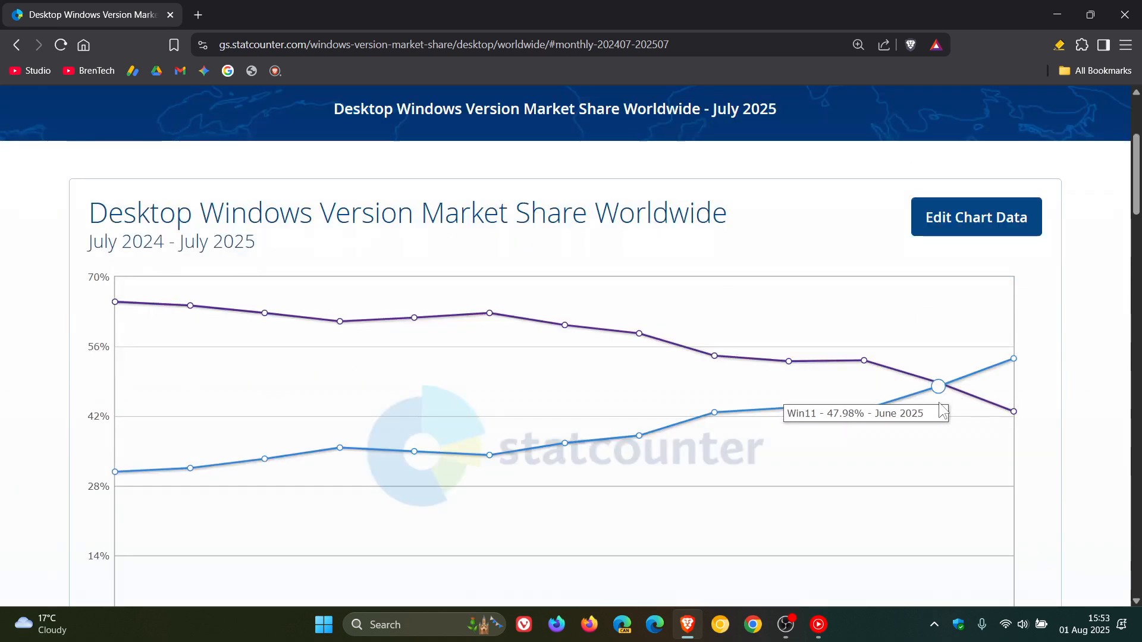
mouse_move(941, 419)
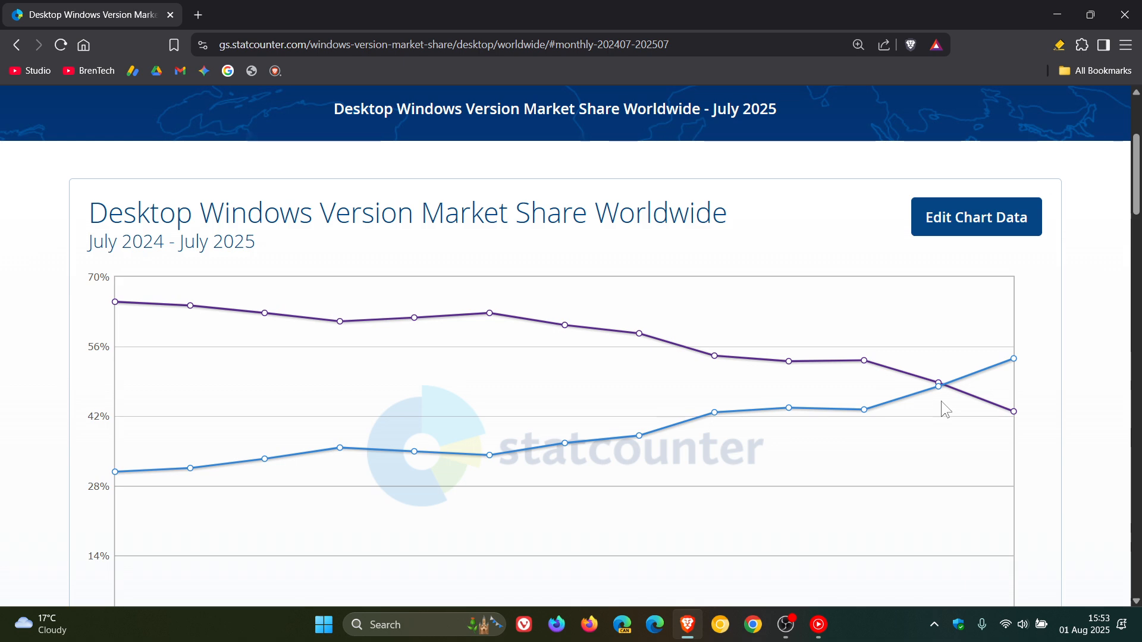
mouse_move(1003, 377)
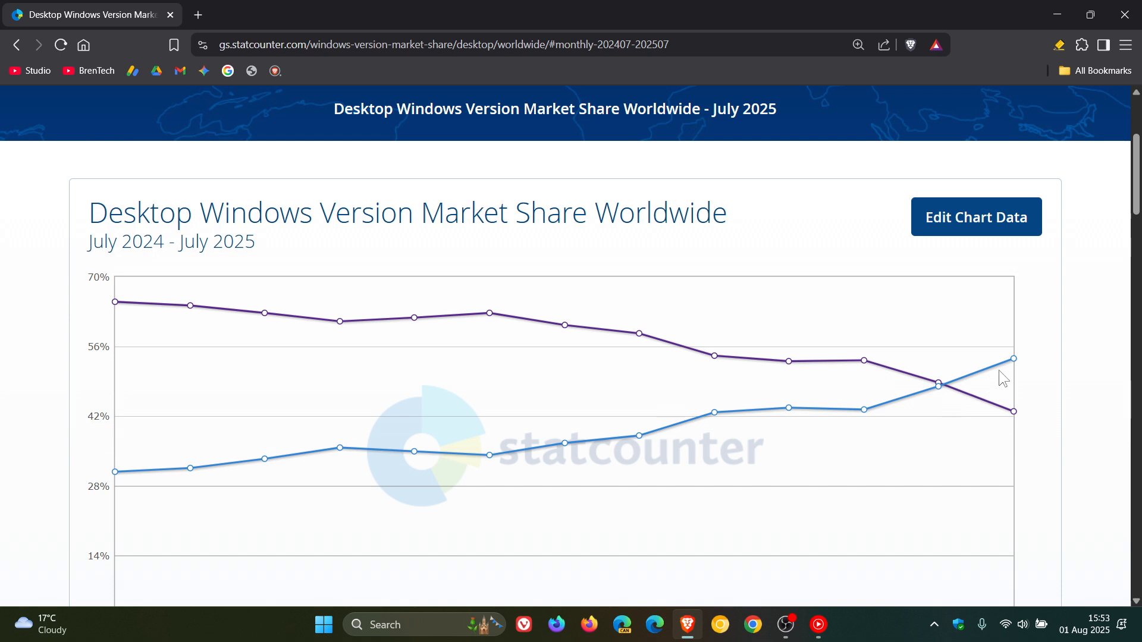
mouse_move(1012, 358)
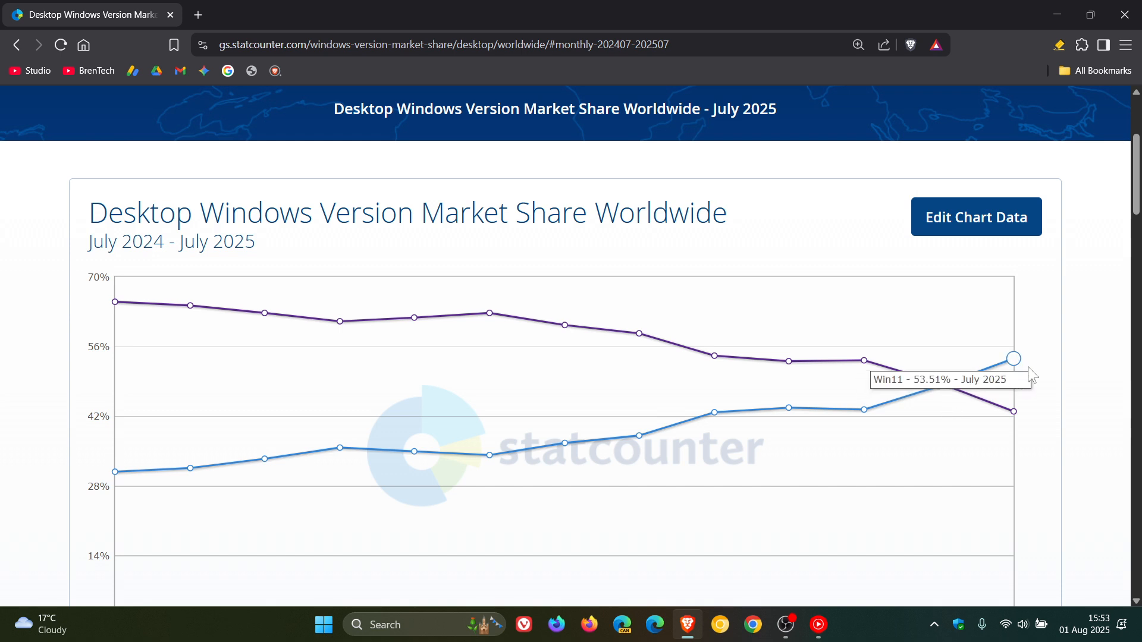
mouse_move(1013, 412)
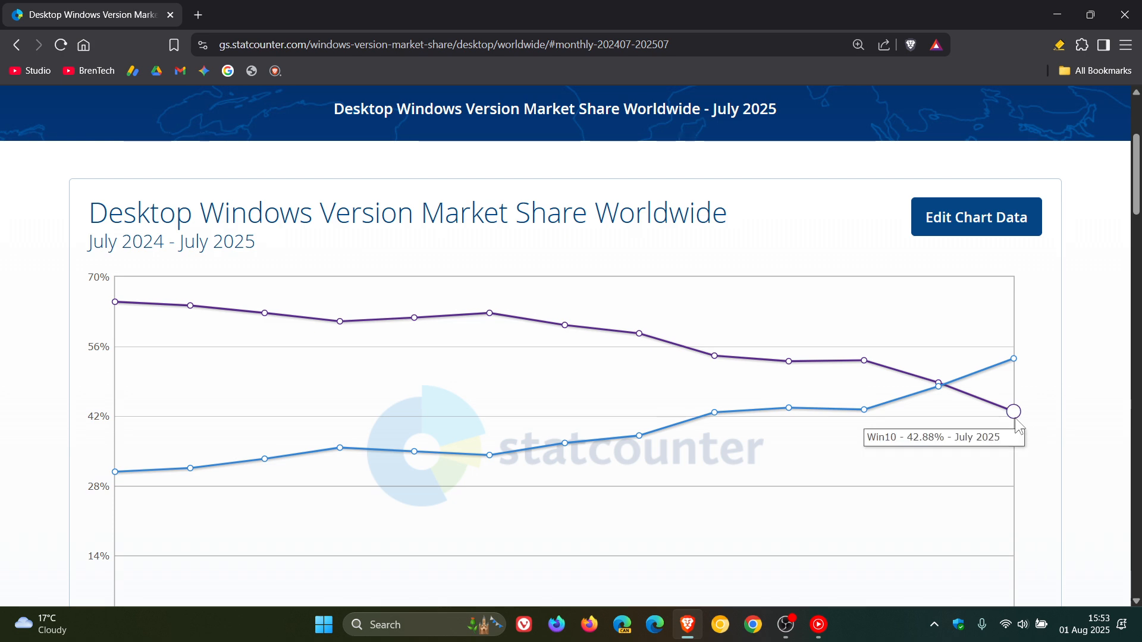
mouse_move(1121, 399)
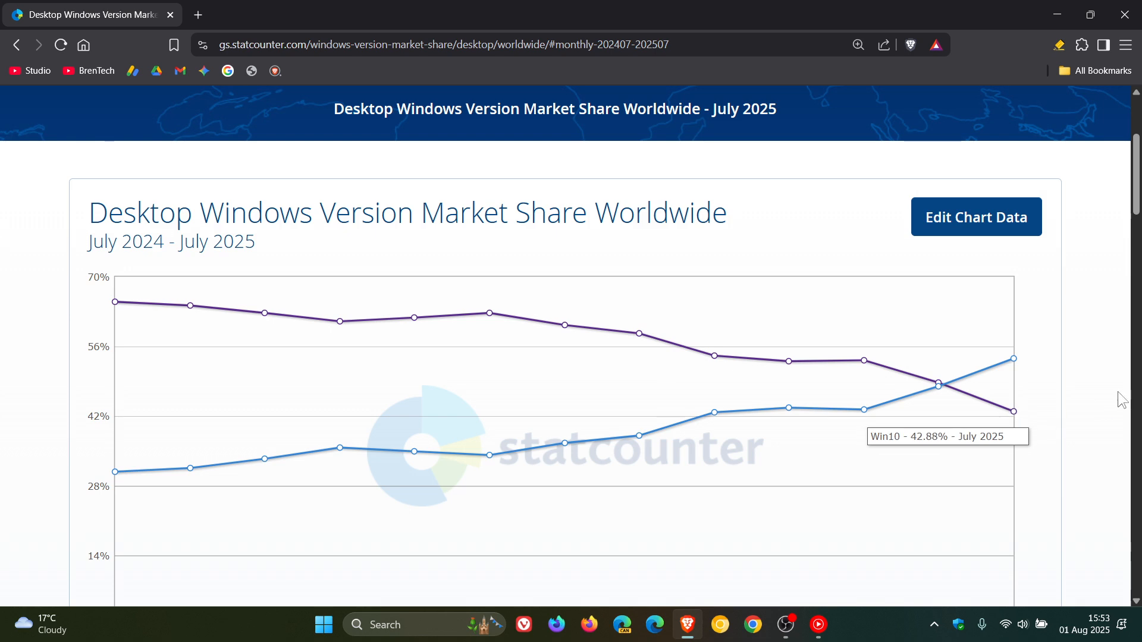
scroll(down, 3)
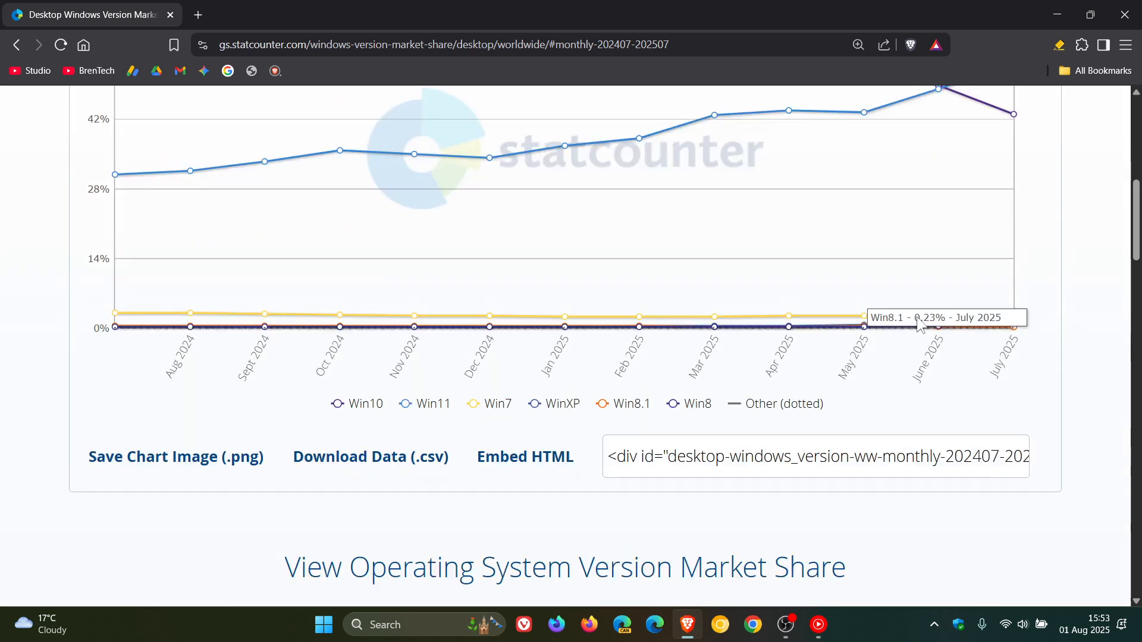
mouse_move(1063, 312)
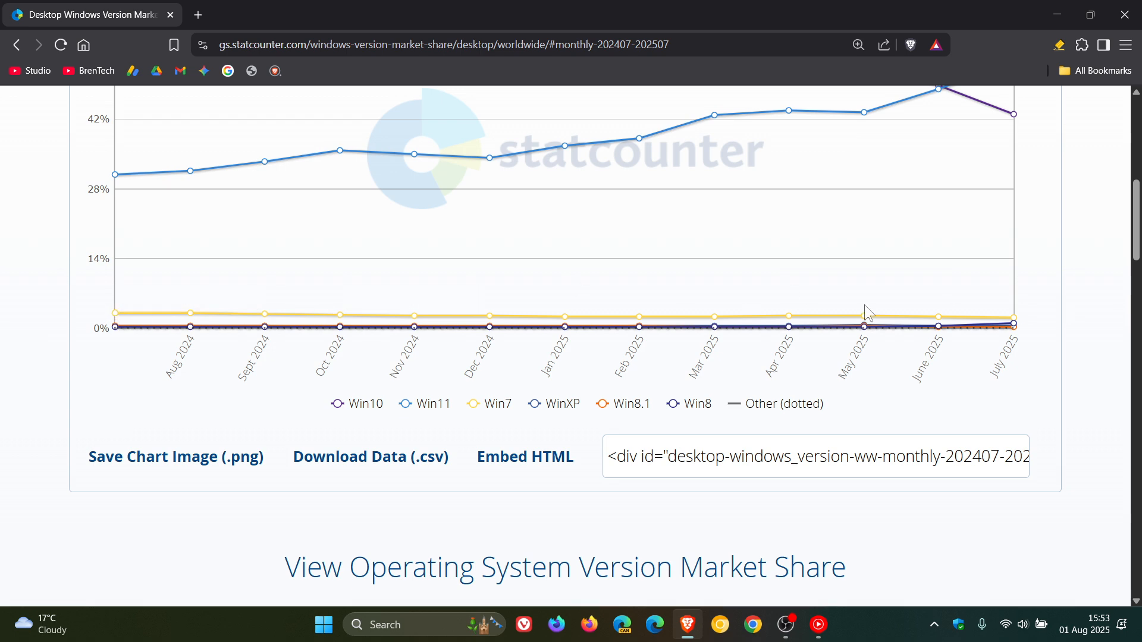
scroll(up, 3)
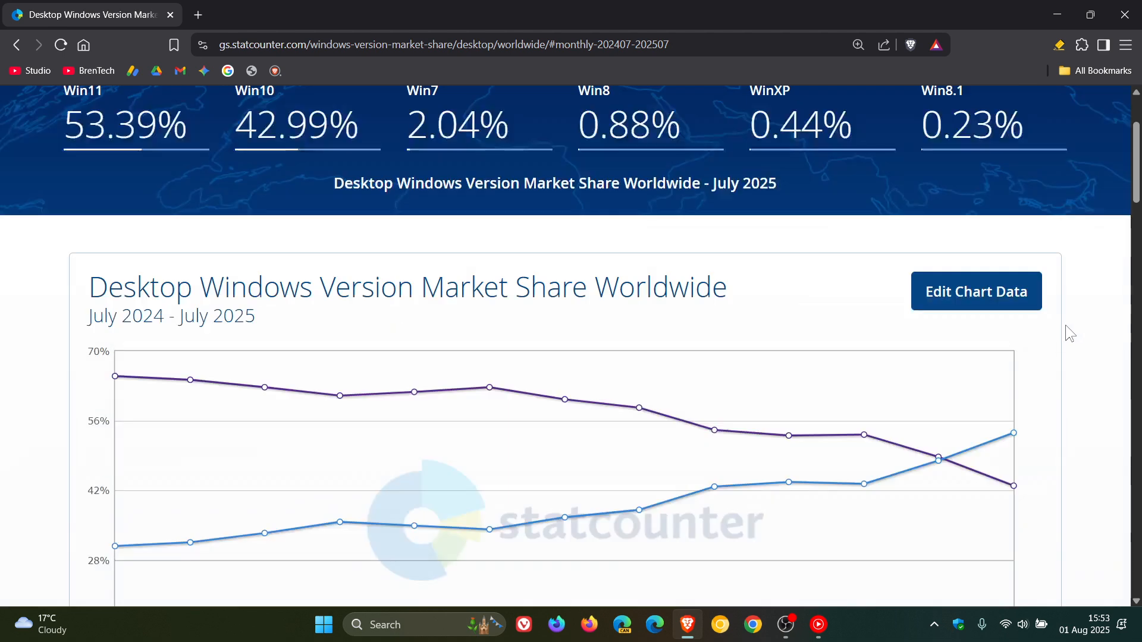
scroll(up, 3)
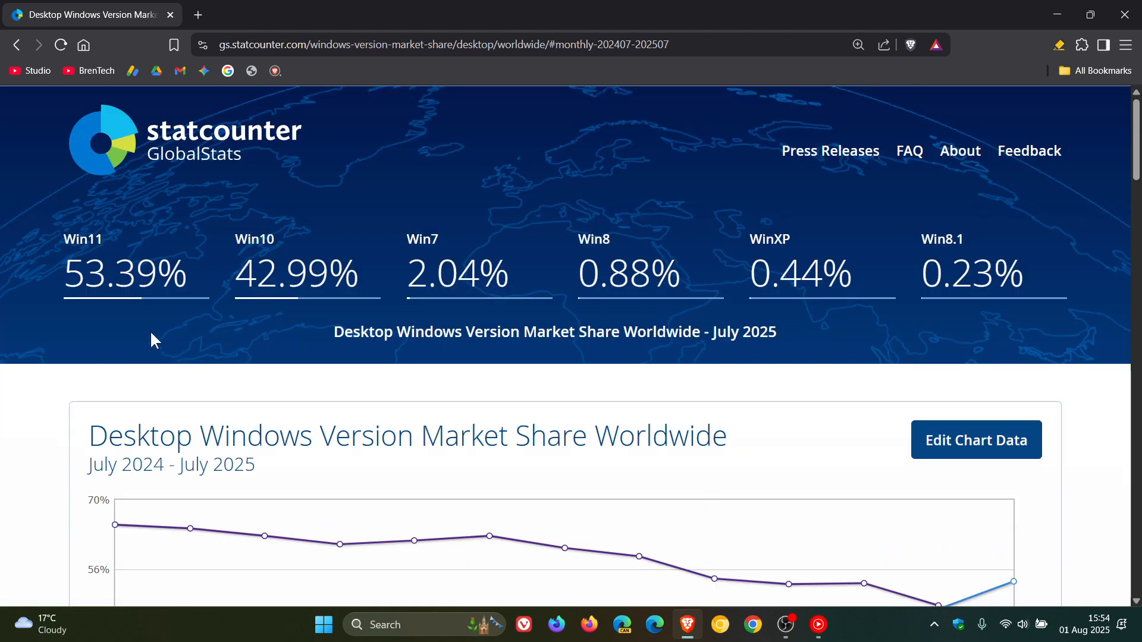
mouse_move(253, 340)
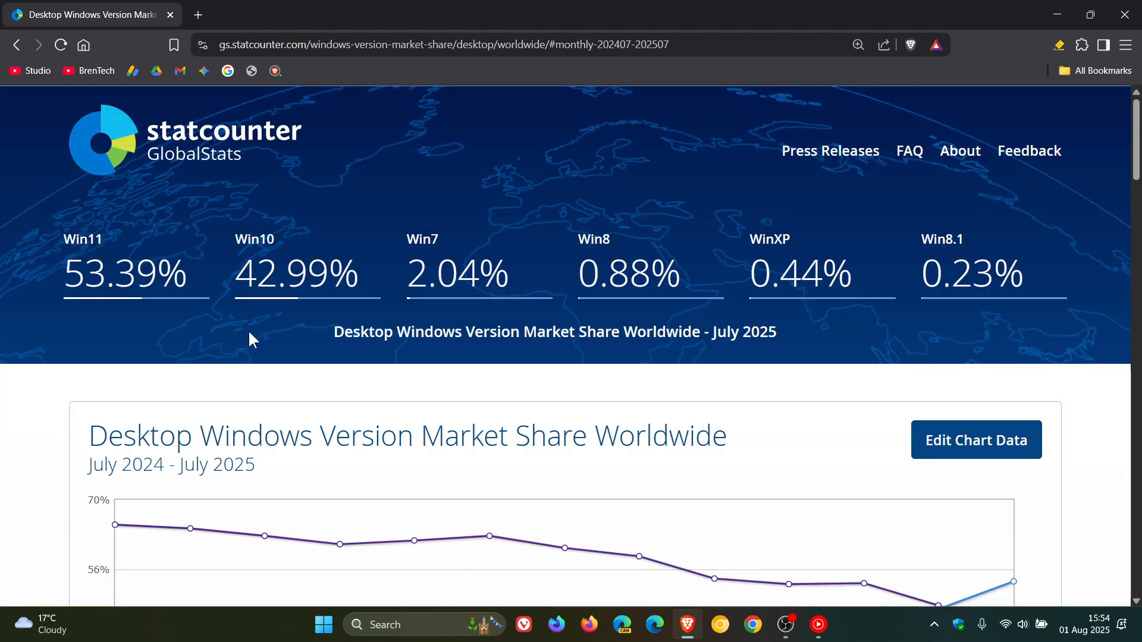
mouse_move(114, 190)
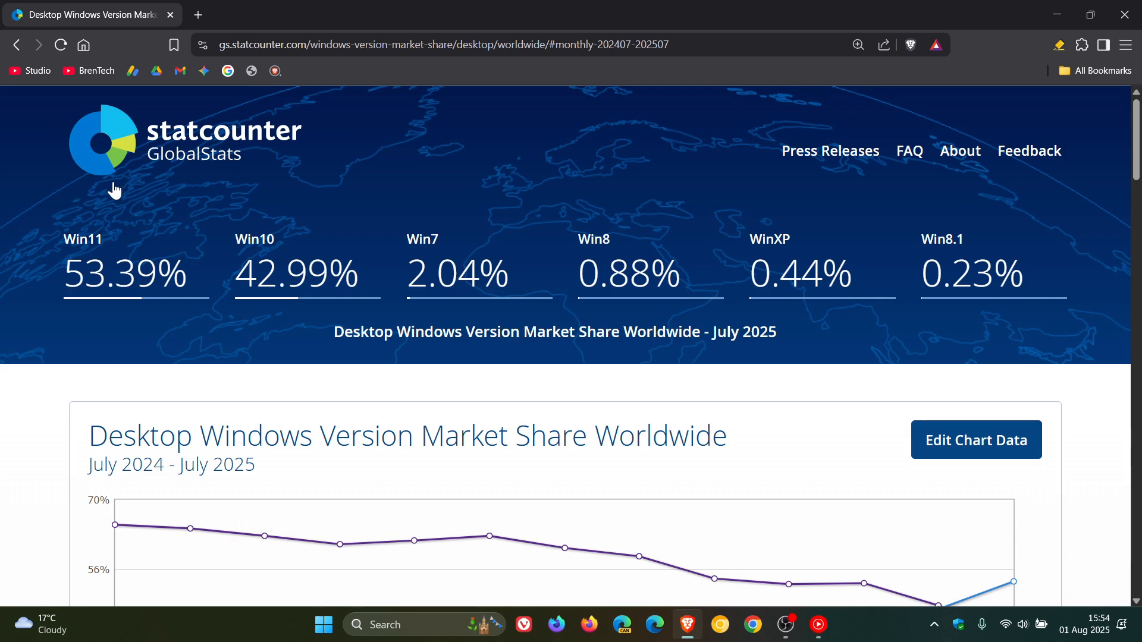
mouse_move(344, 367)
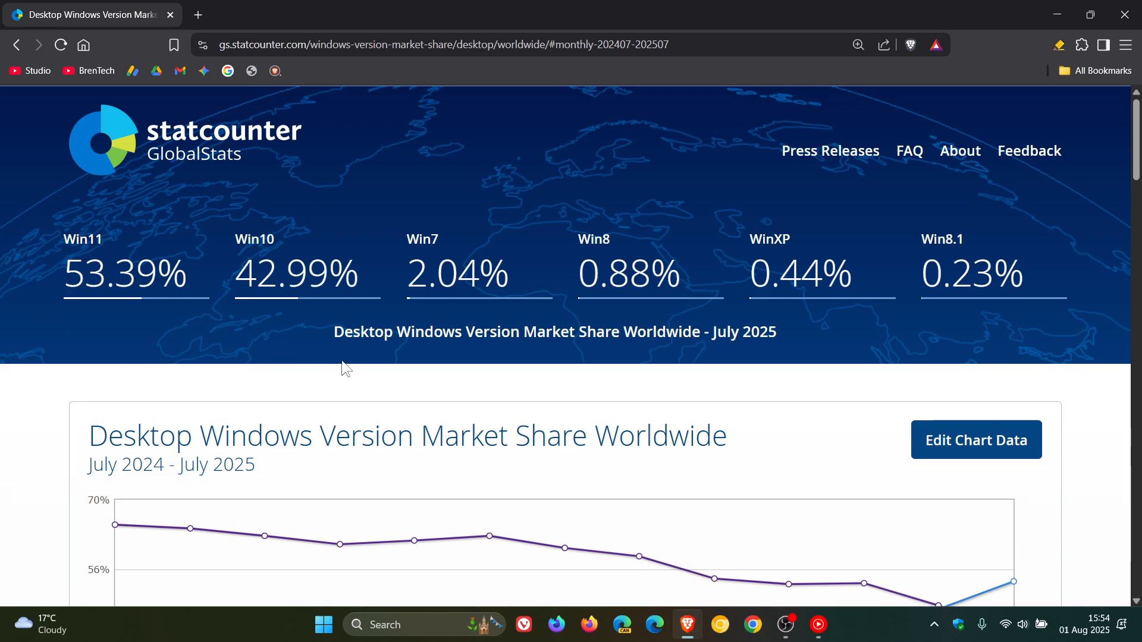
mouse_move(836, 371)
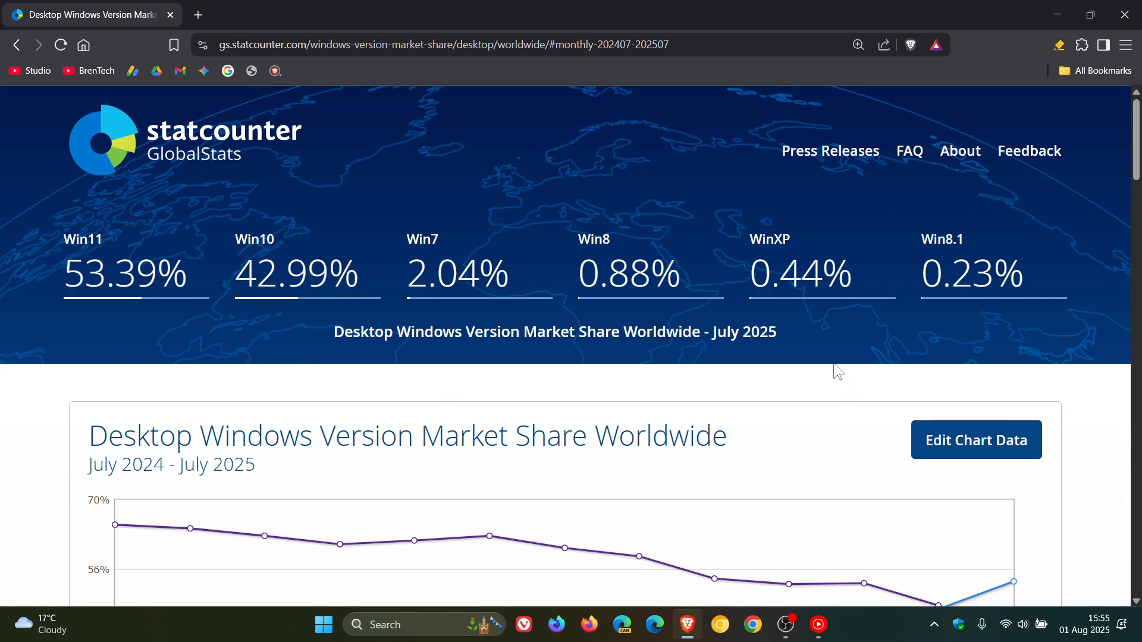